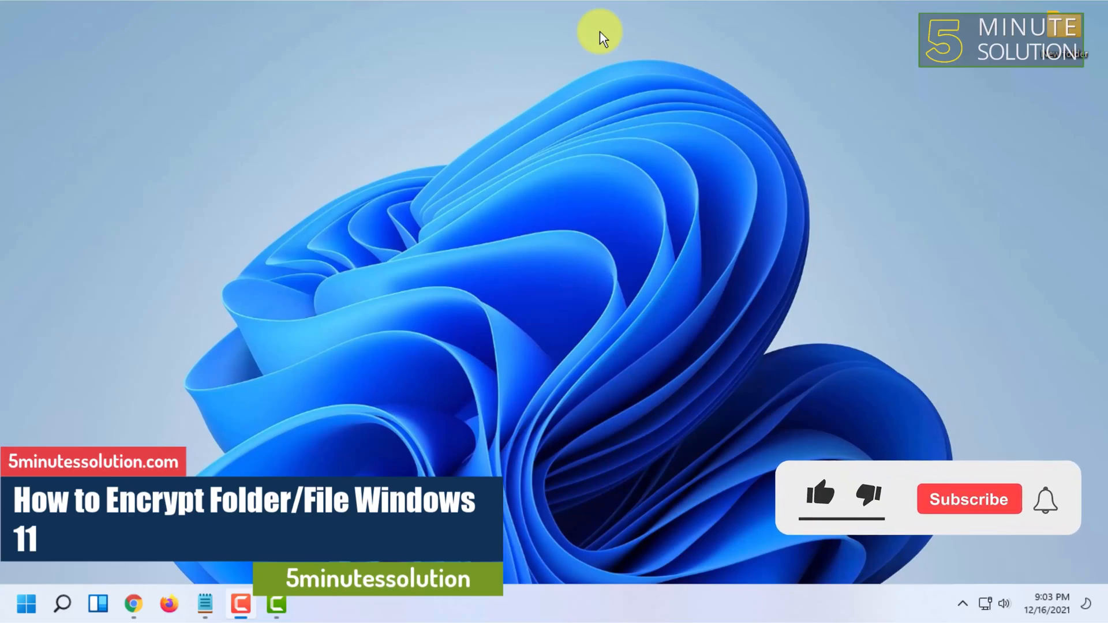
# Bring up the Properties window for 'New folder' from the desktop context menu
pyautogui.click(821, 495)
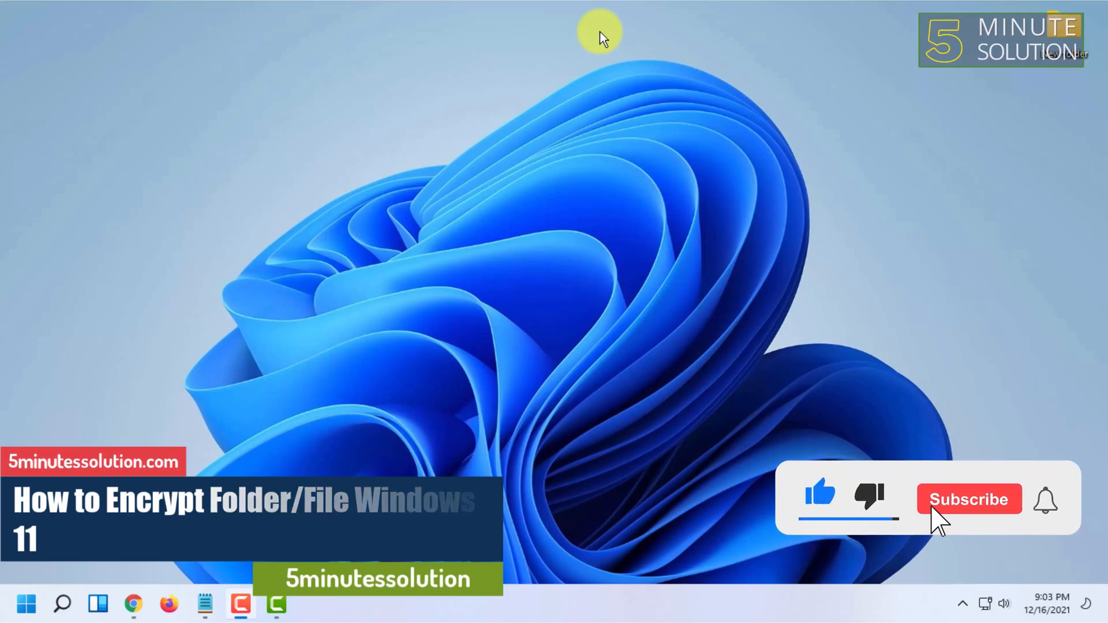
pyautogui.click(969, 499)
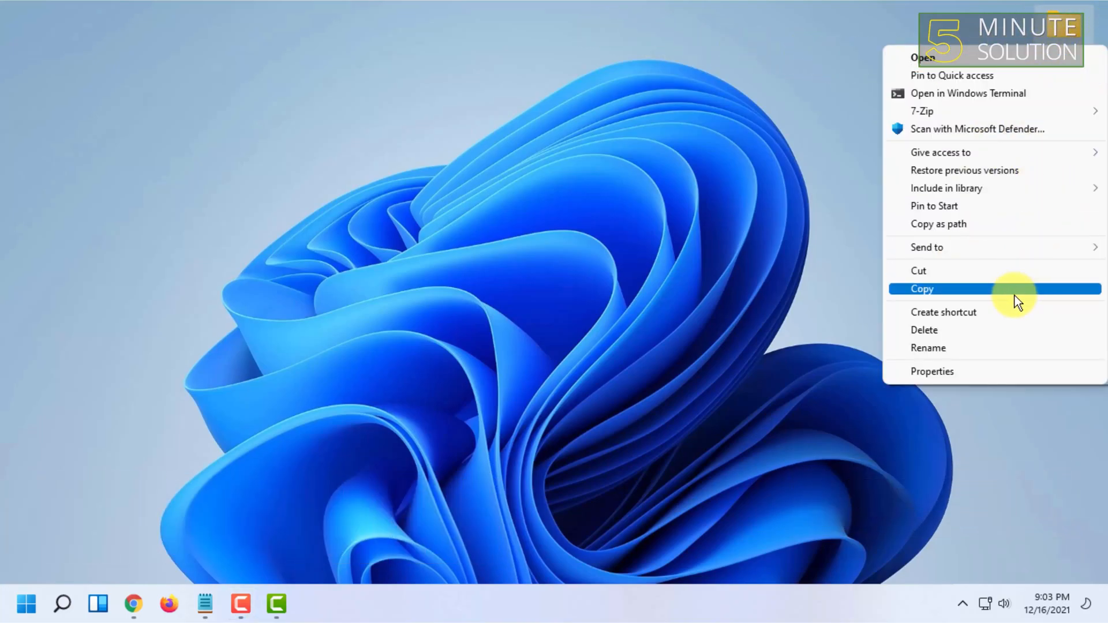
pyautogui.moveTo(928, 348)
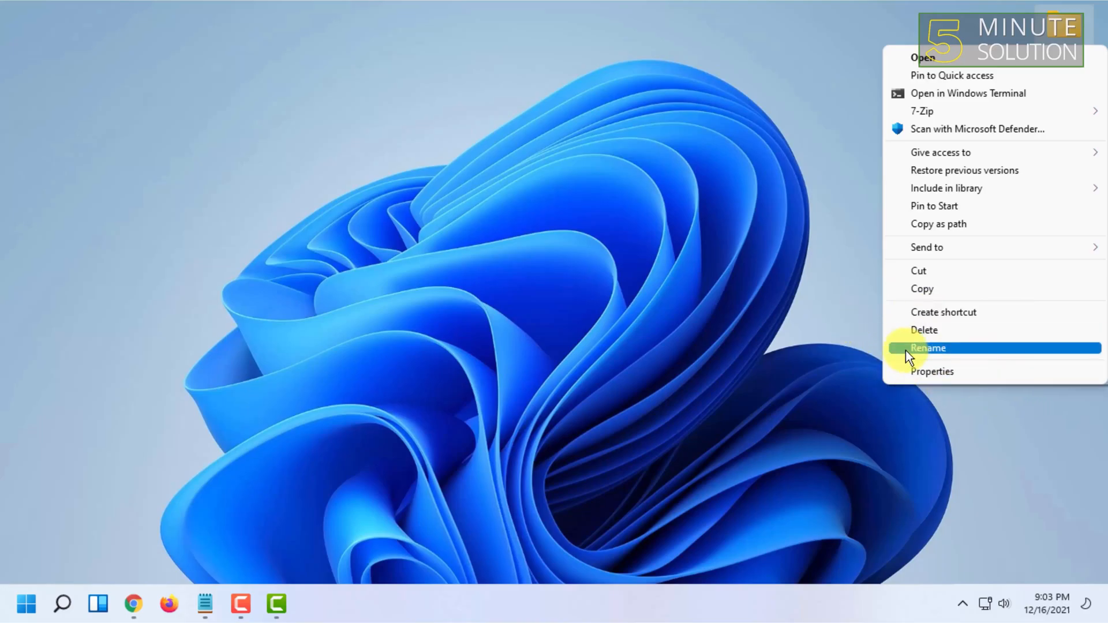
pyautogui.click(933, 371)
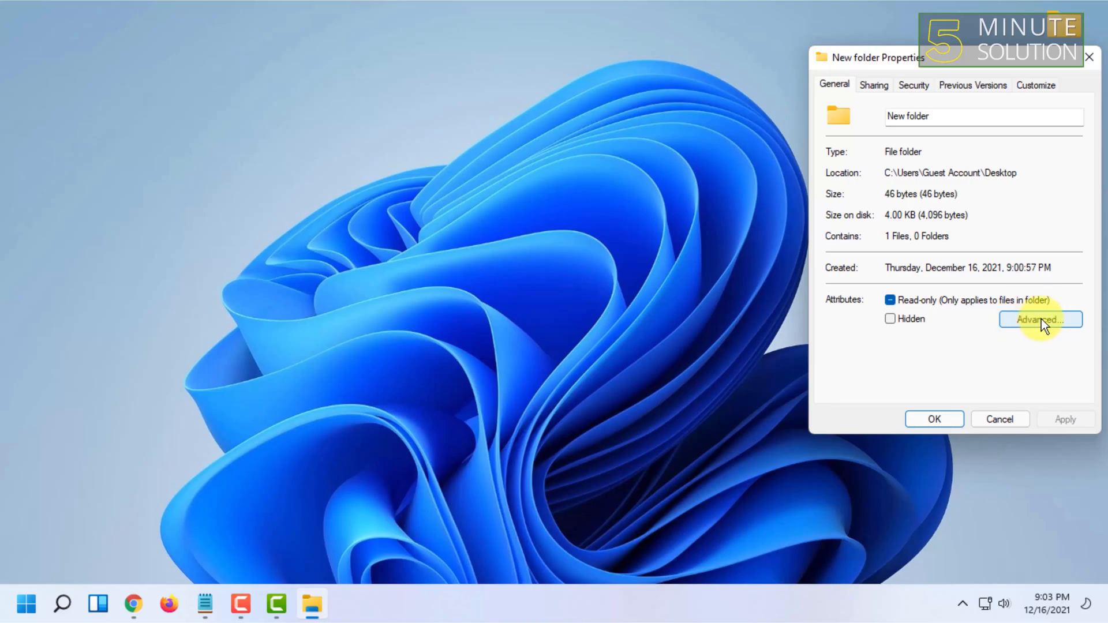
# In Advanced Attributes, tick 'Encrypt contents to secure data' for New folder
pyautogui.click(1040, 320)
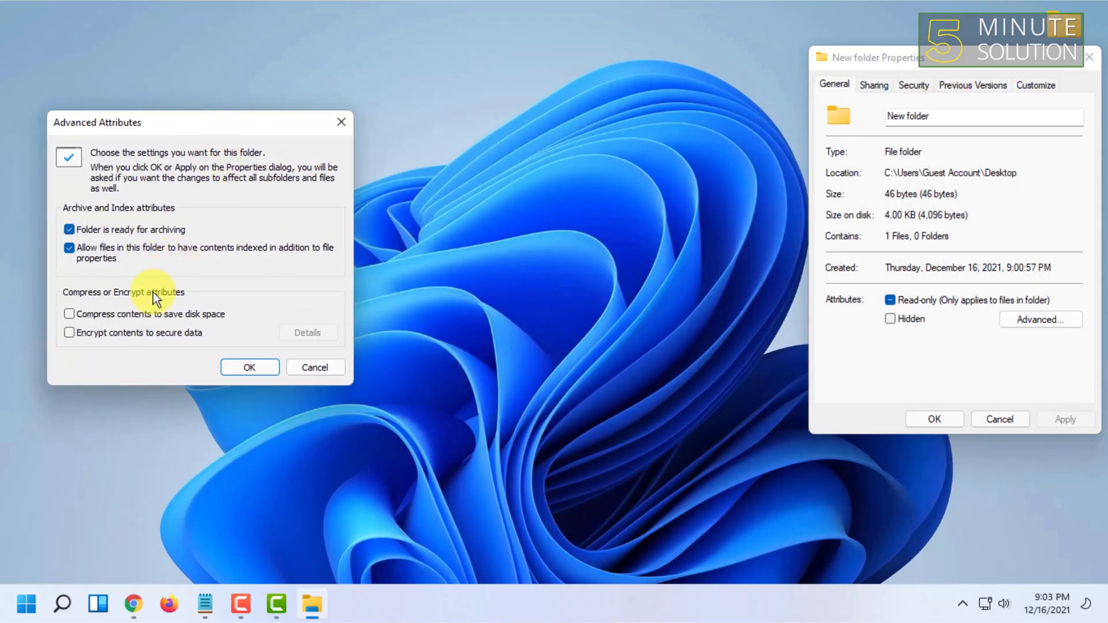
pyautogui.moveTo(124, 344)
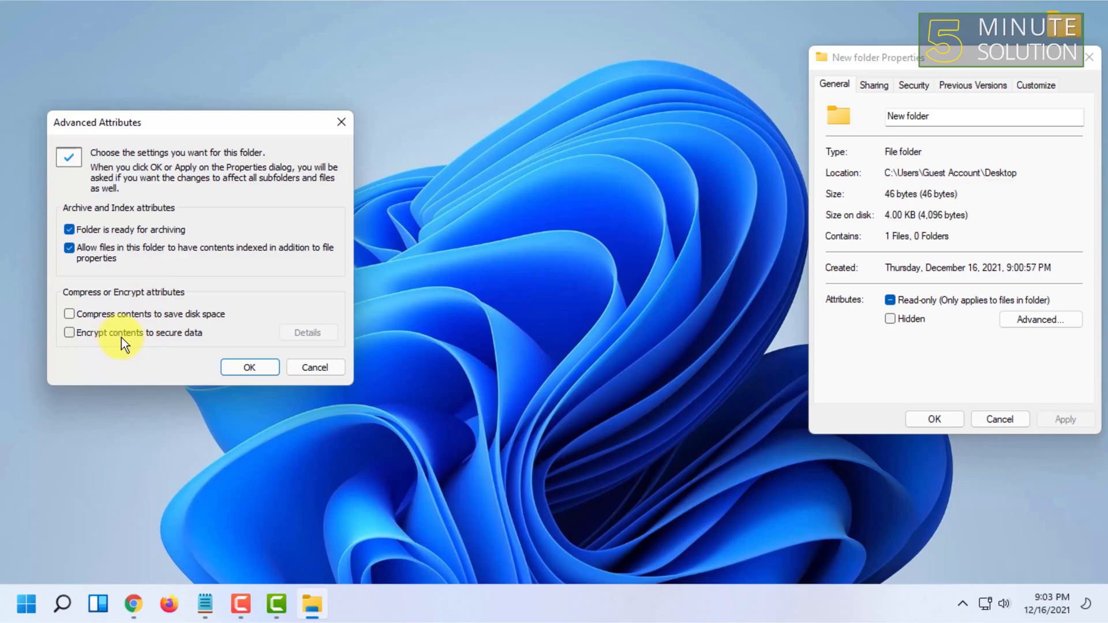
pyautogui.moveTo(177, 342)
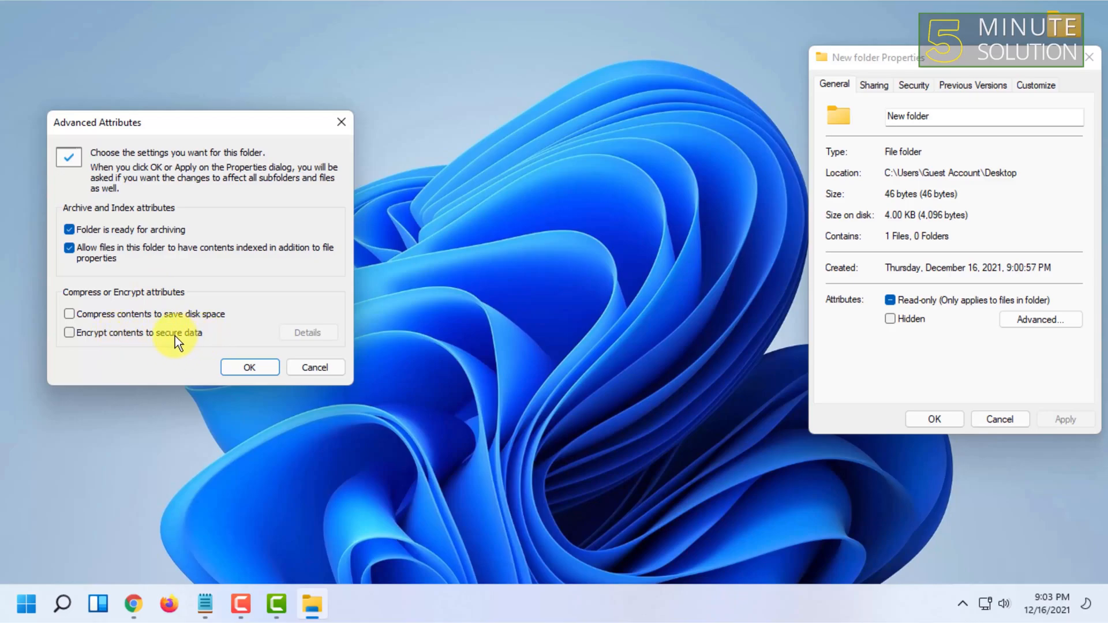
pyautogui.click(250, 367)
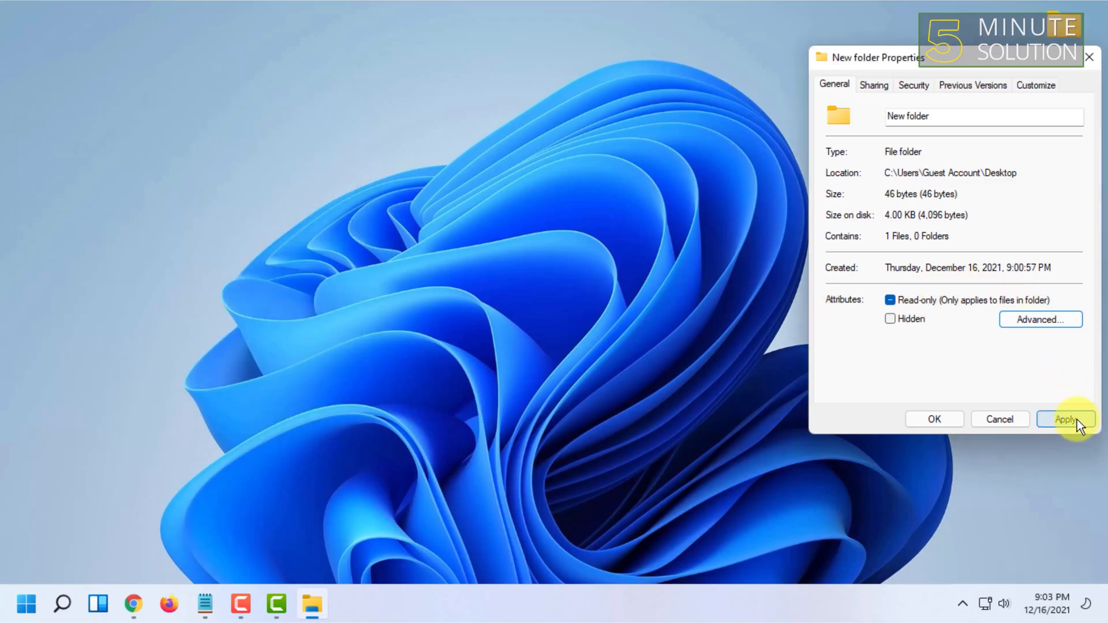
# Apply encryption with 'Apply changes to this folder, subfolders and files' confirmed
pyautogui.click(1066, 419)
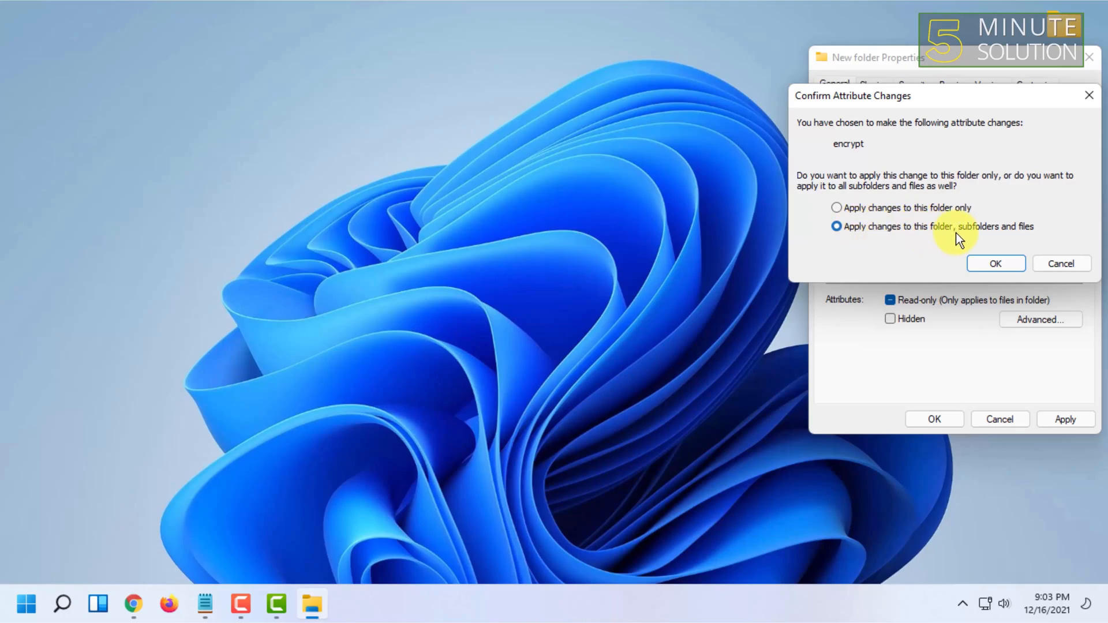
pyautogui.moveTo(886, 213)
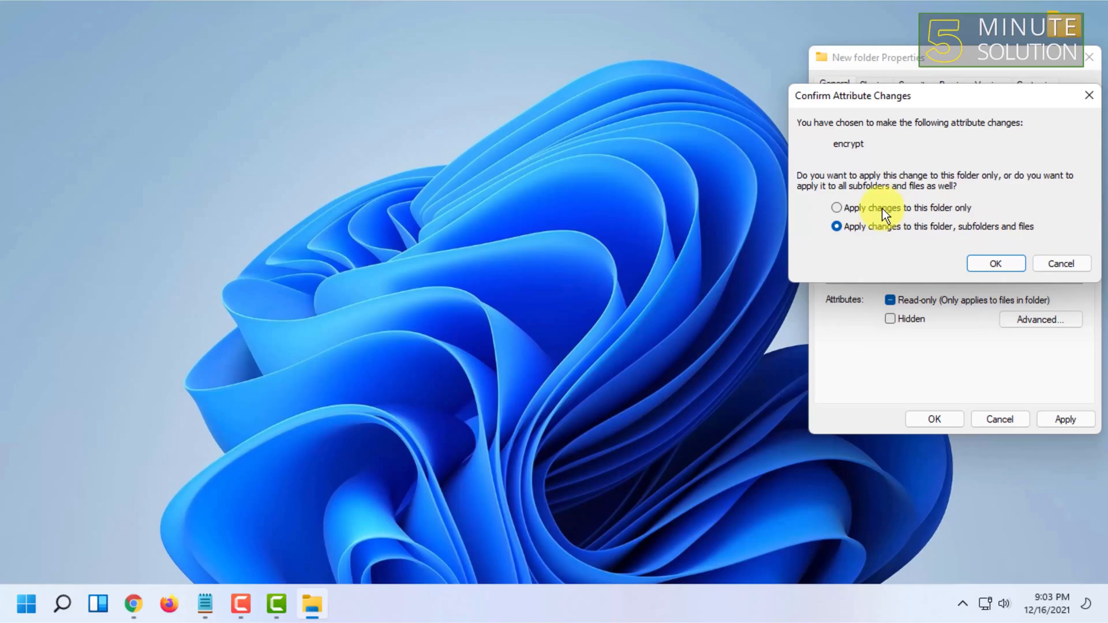
pyautogui.moveTo(955, 219)
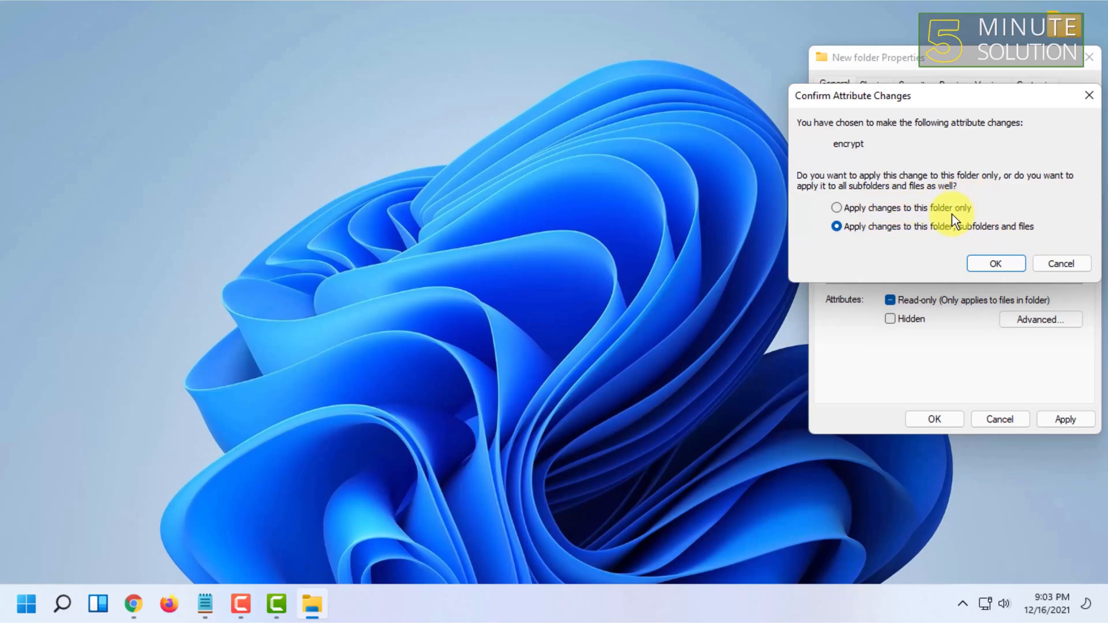
pyautogui.moveTo(1058, 84)
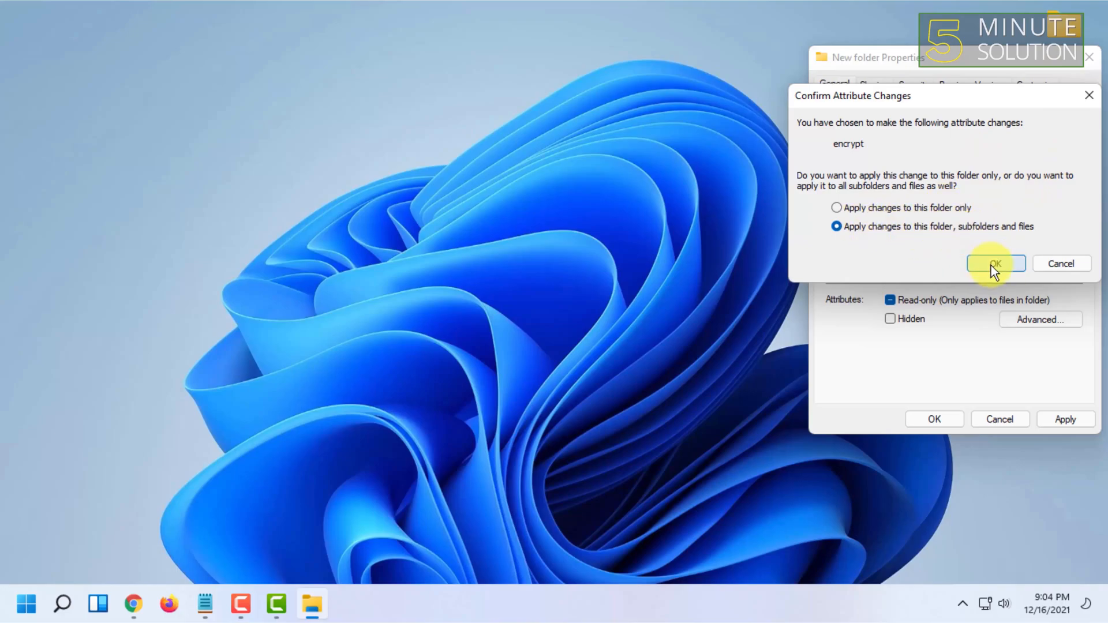
pyautogui.click(995, 263)
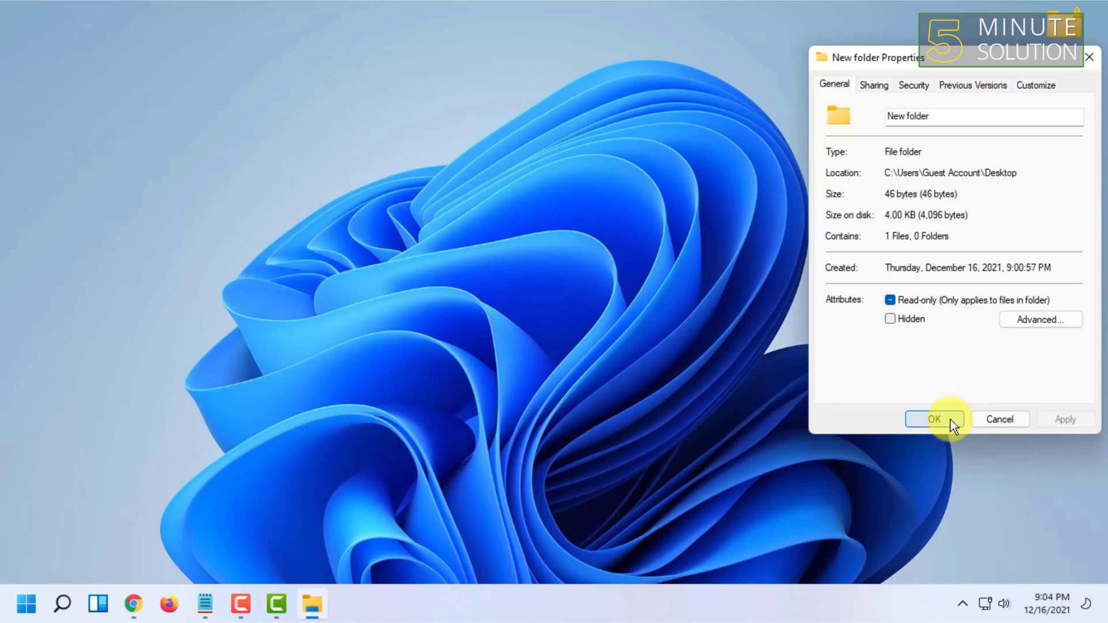
# Close Properties, then return to General and reopen Advanced Attributes showing encryption enabled
pyautogui.click(934, 419)
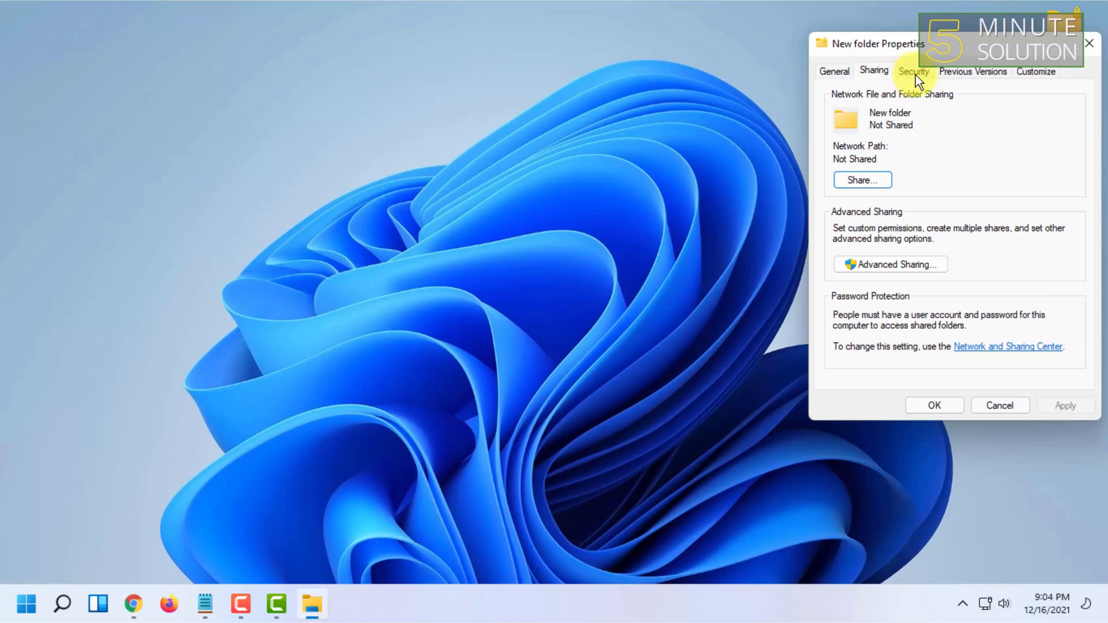
pyautogui.click(835, 70)
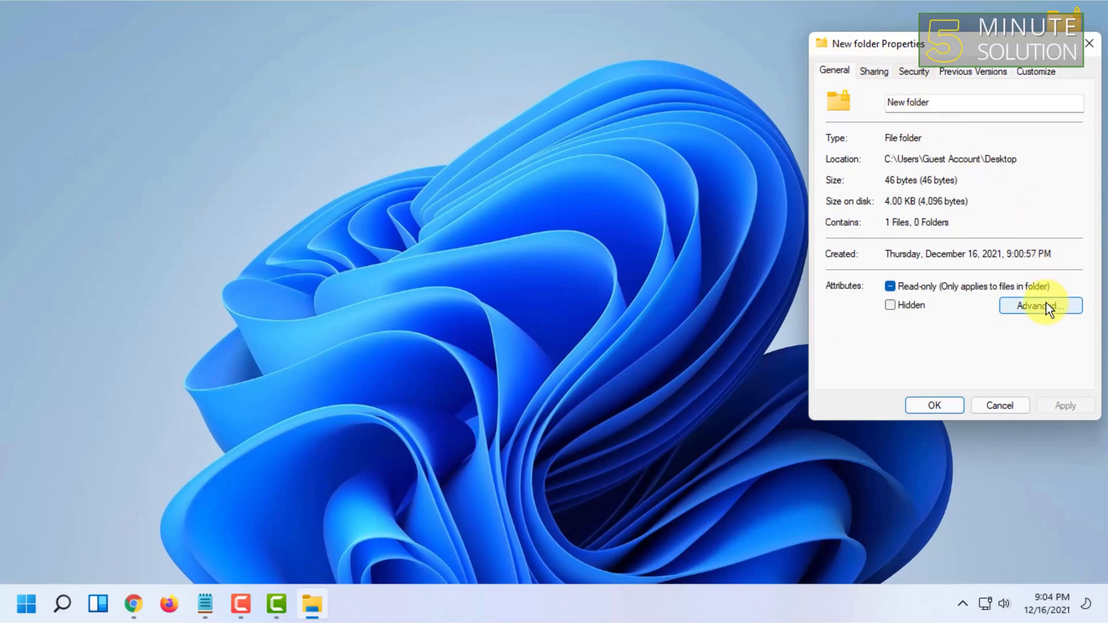
pyautogui.click(1040, 306)
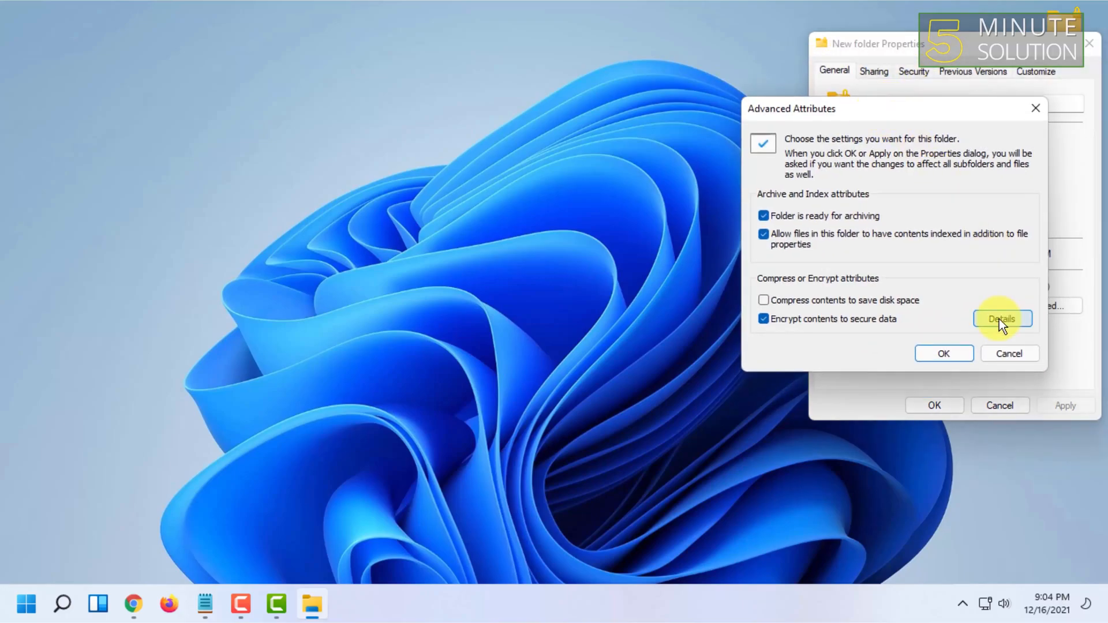
# View encryption Details, select the user's certificate entry, then close Details and Advanced Attributes
pyautogui.click(1002, 319)
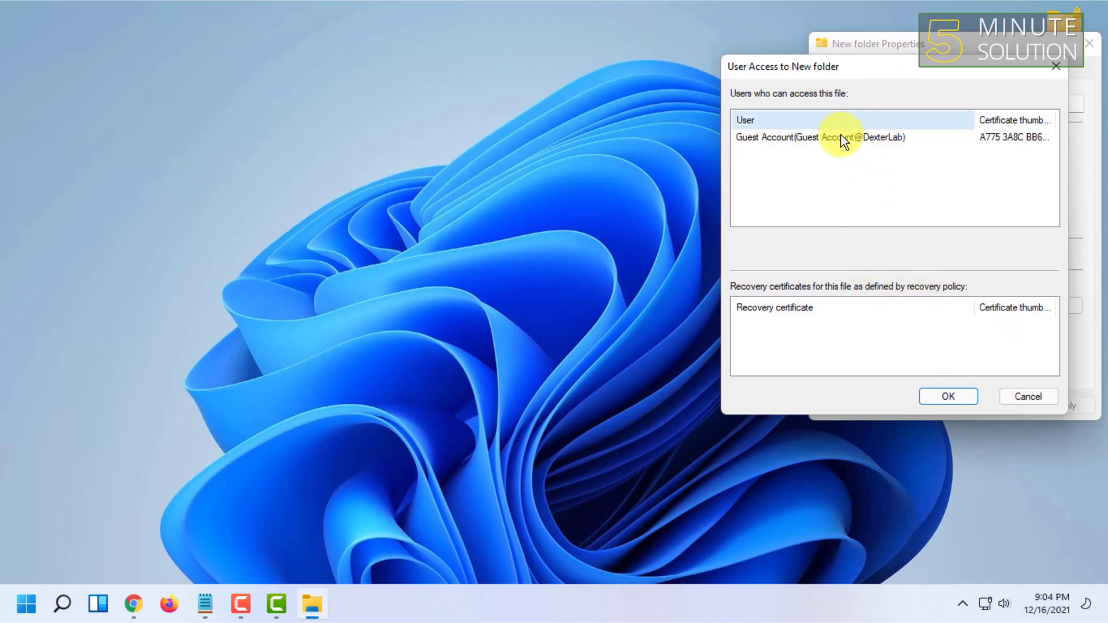
pyautogui.click(820, 137)
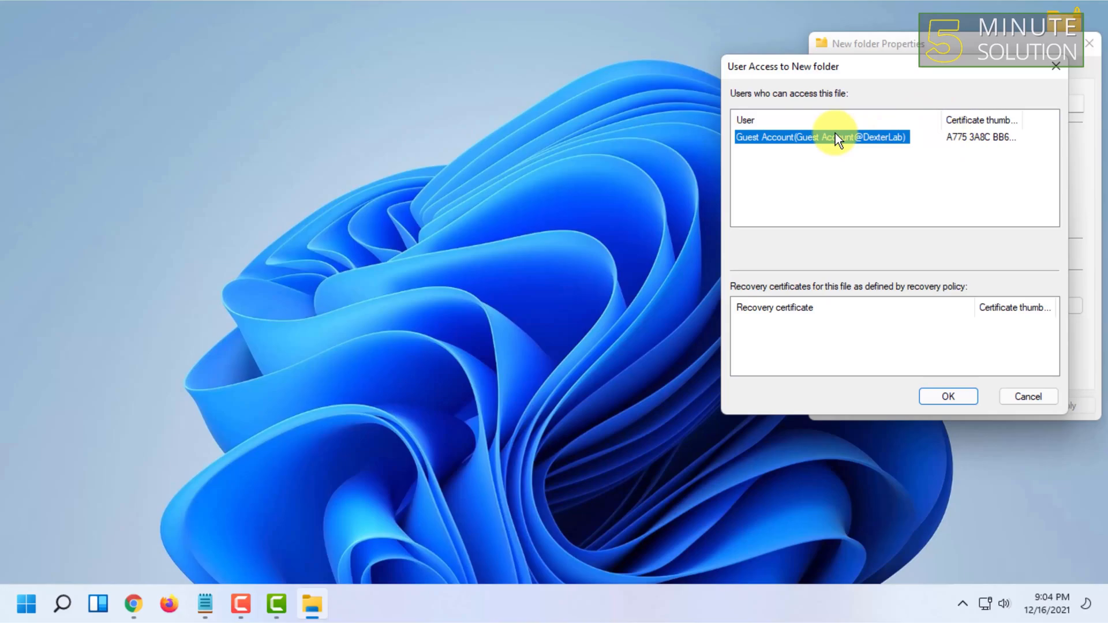
pyautogui.click(948, 396)
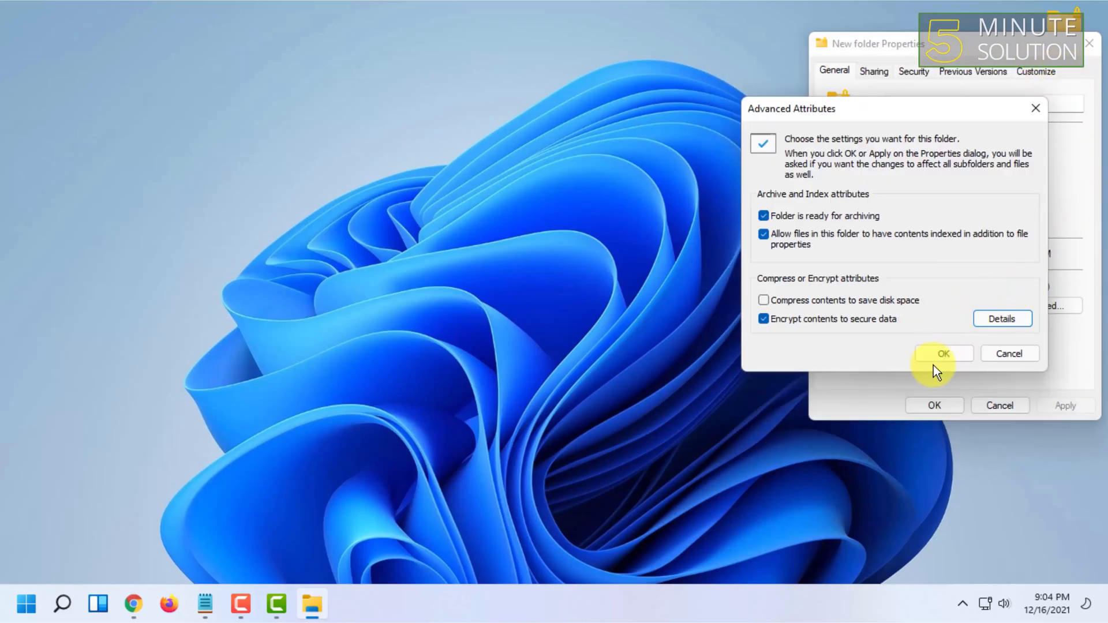
pyautogui.click(943, 353)
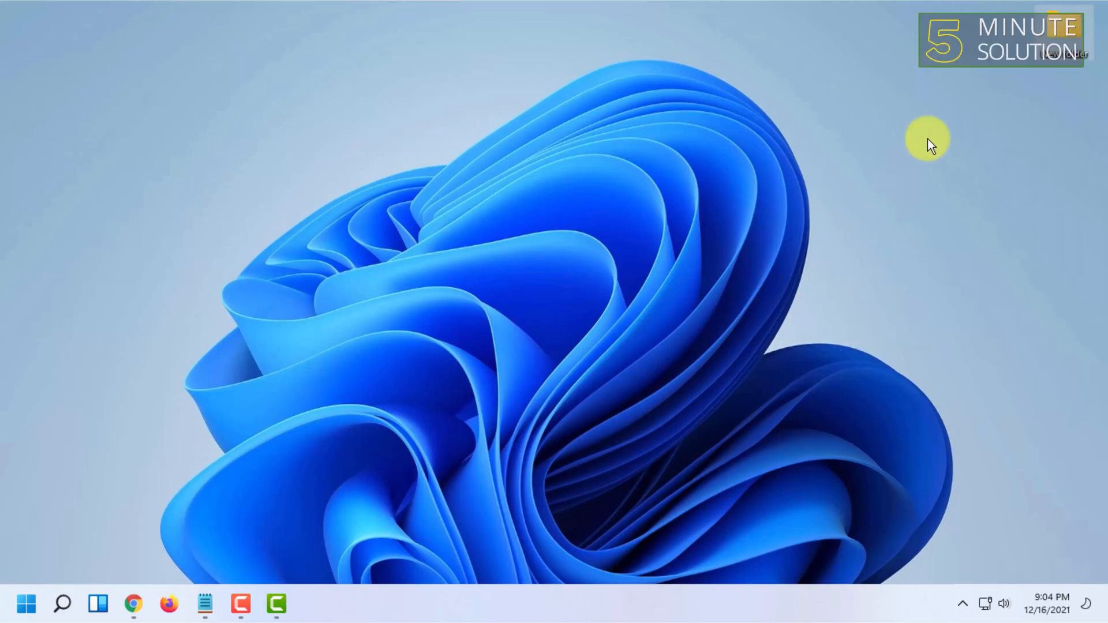
pyautogui.rightClick(940, 40)
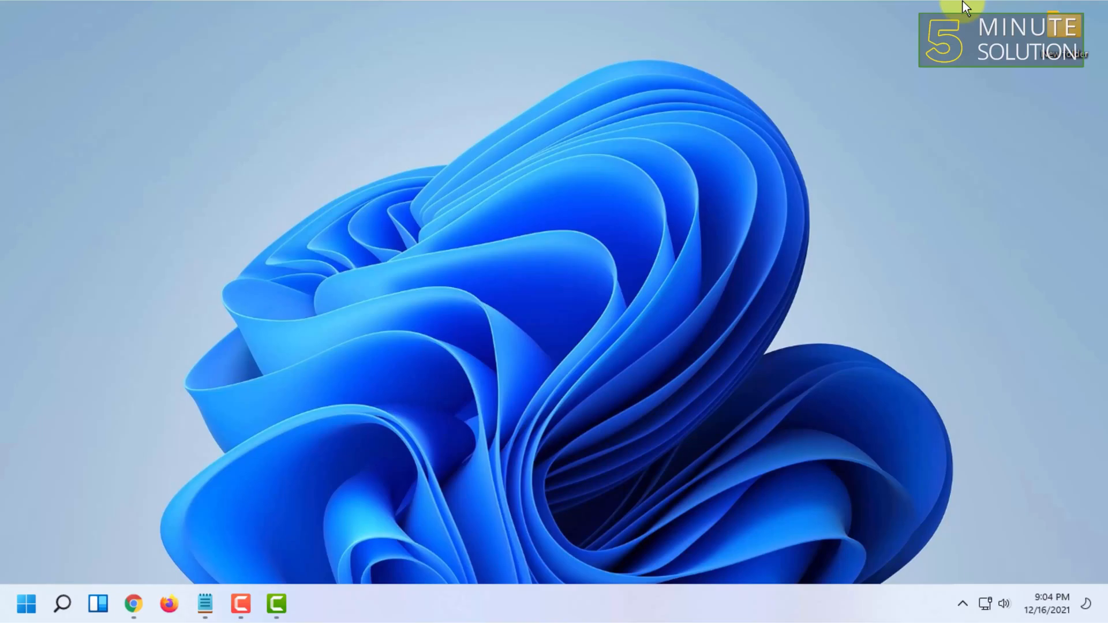
pyautogui.moveTo(421, 71)
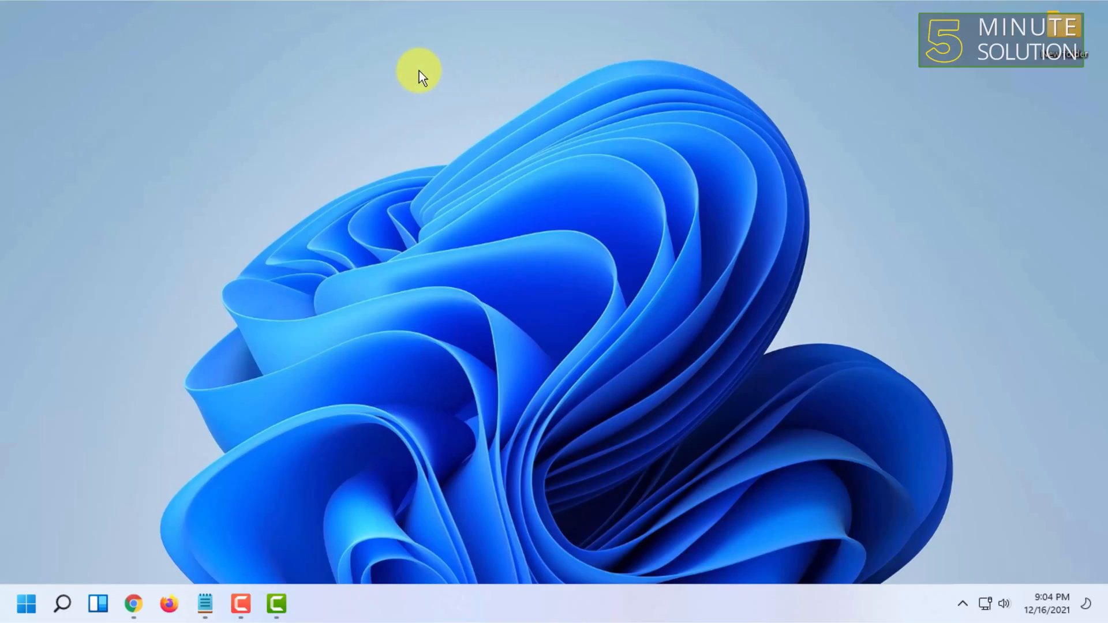
pyautogui.moveTo(396, 67)
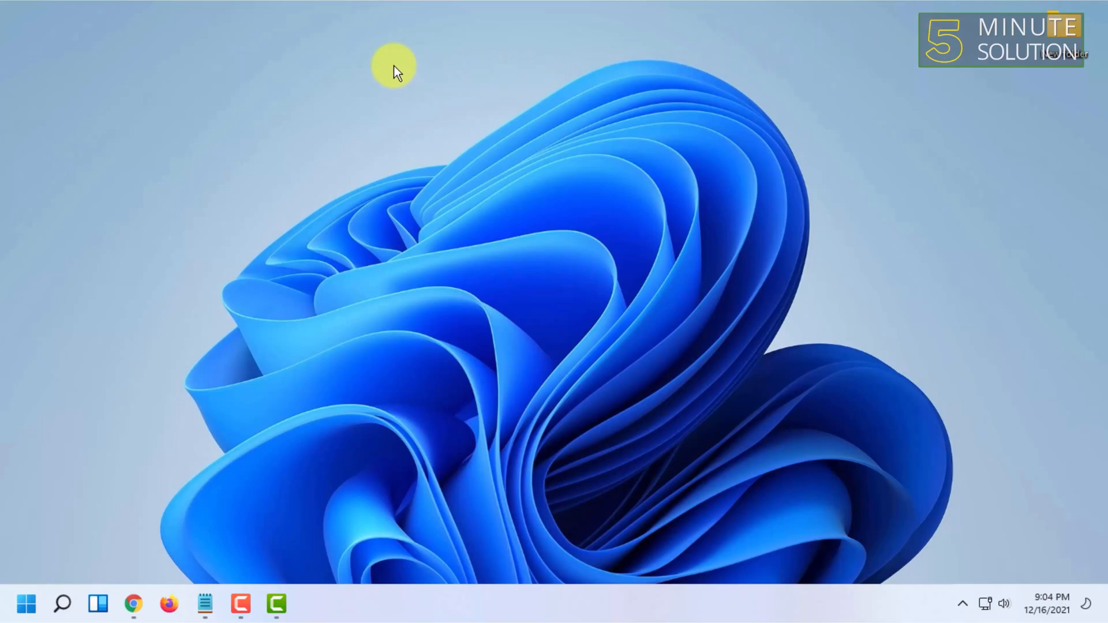
pyautogui.moveTo(689, 81)
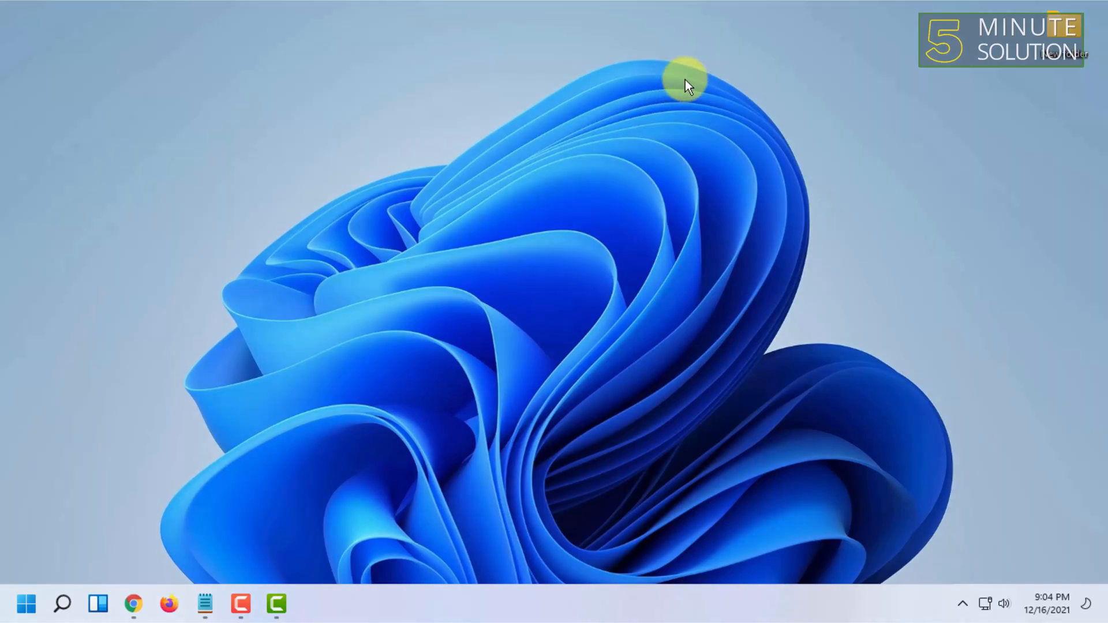